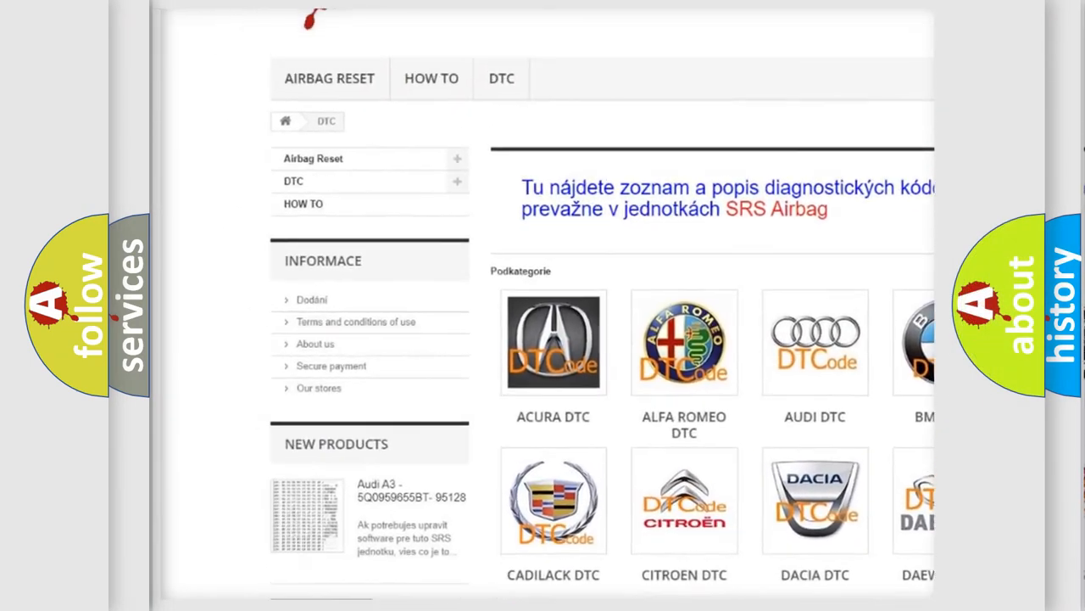
scroll("down", 3)
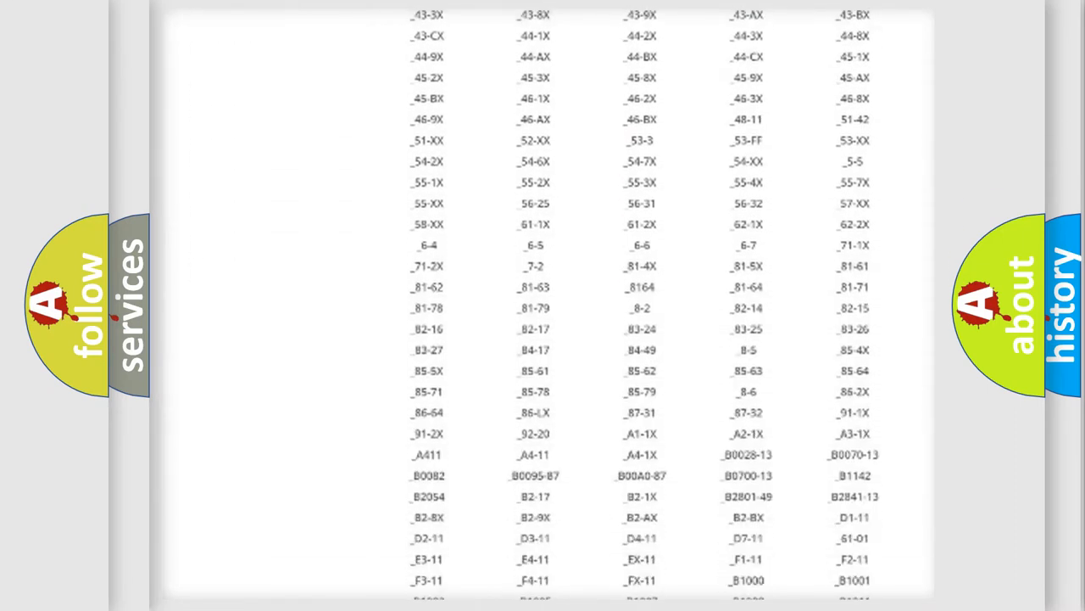
scroll("down", 3)
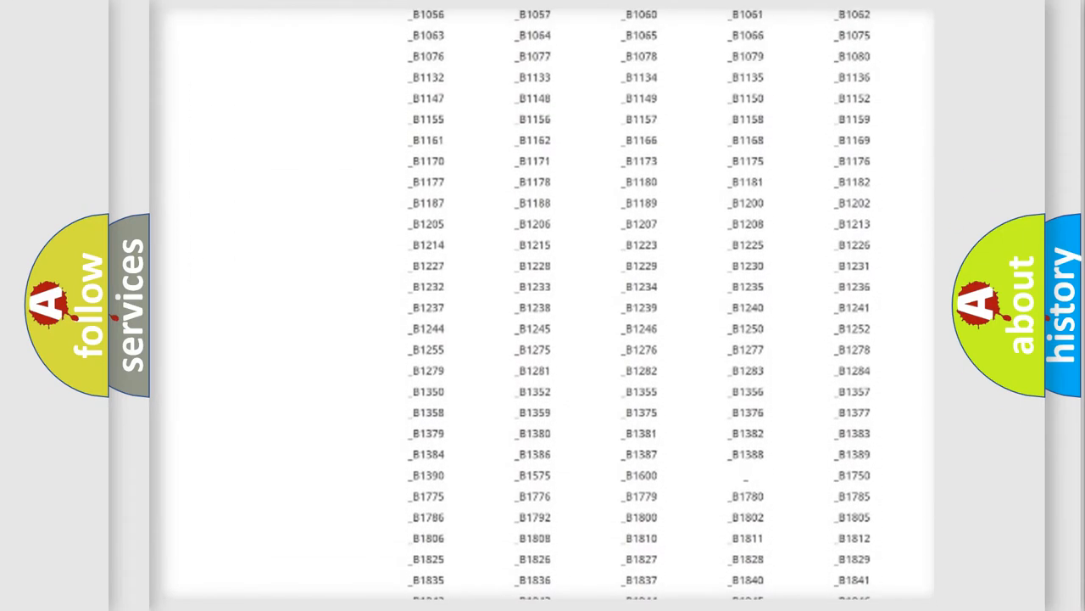